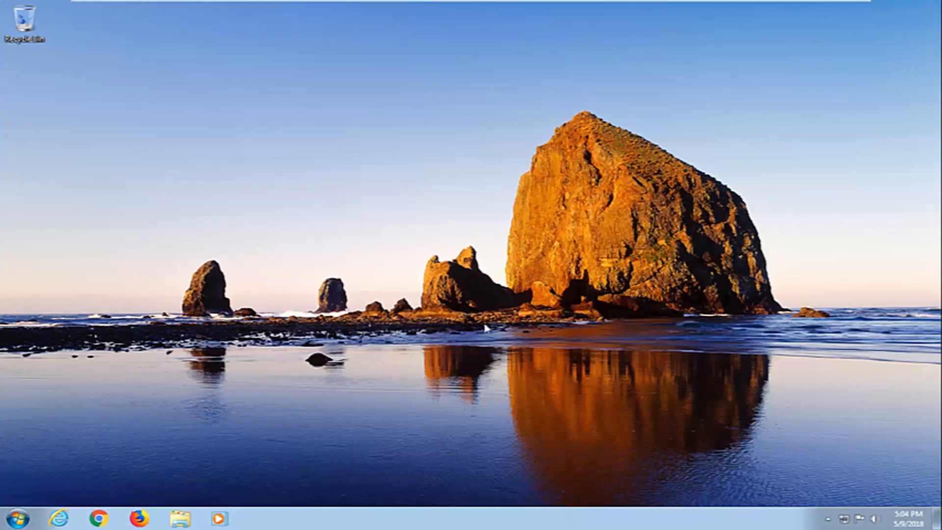
pyautogui.moveTo(538, 380)
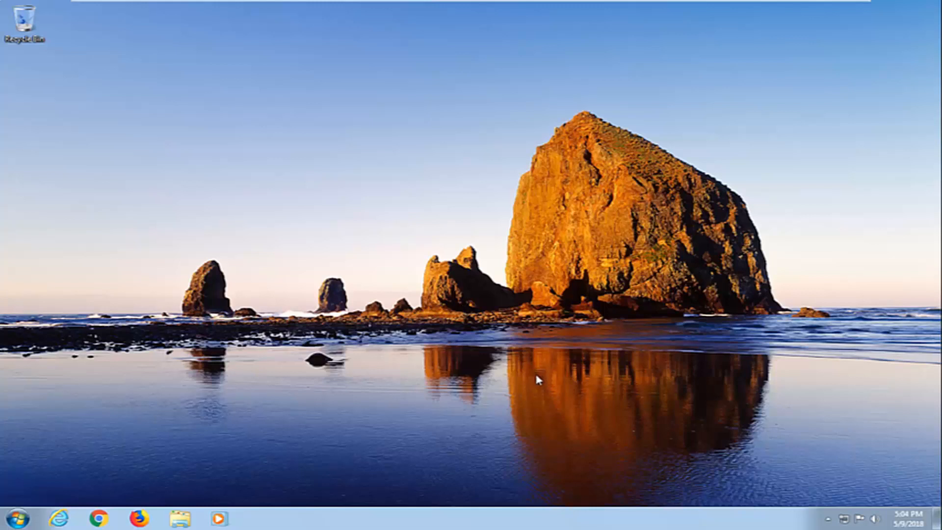
pyautogui.moveTo(541, 386)
pyautogui.write('regedit')
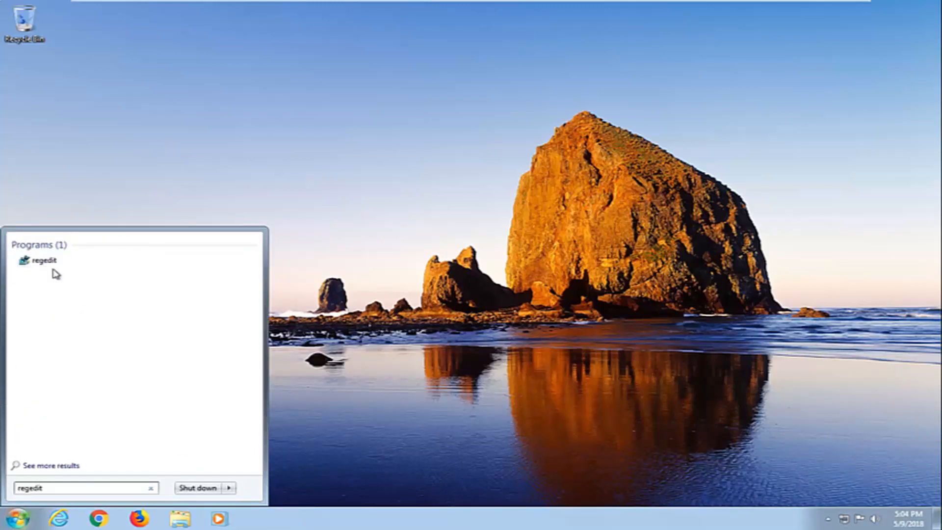
# Launch regedit as administrator and approve the User Account Control prompt.
pyautogui.rightClick(38, 261)
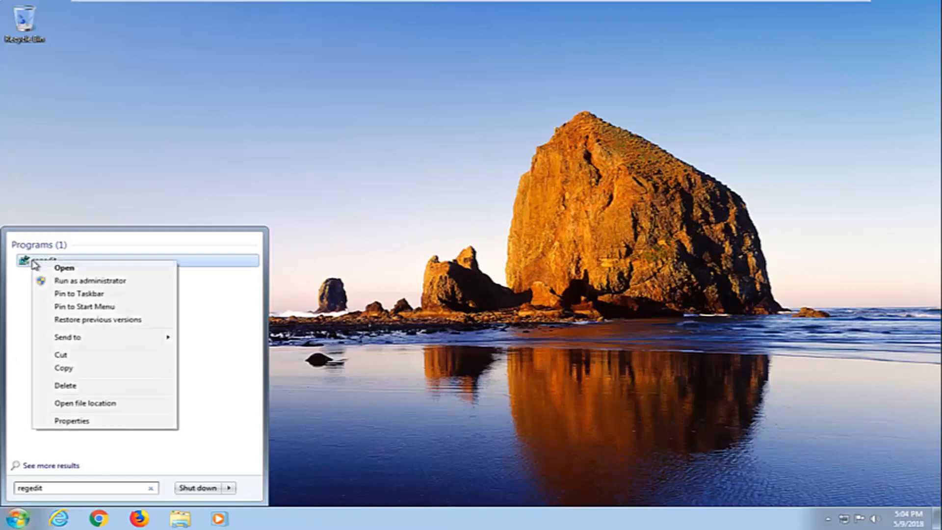
pyautogui.click(89, 281)
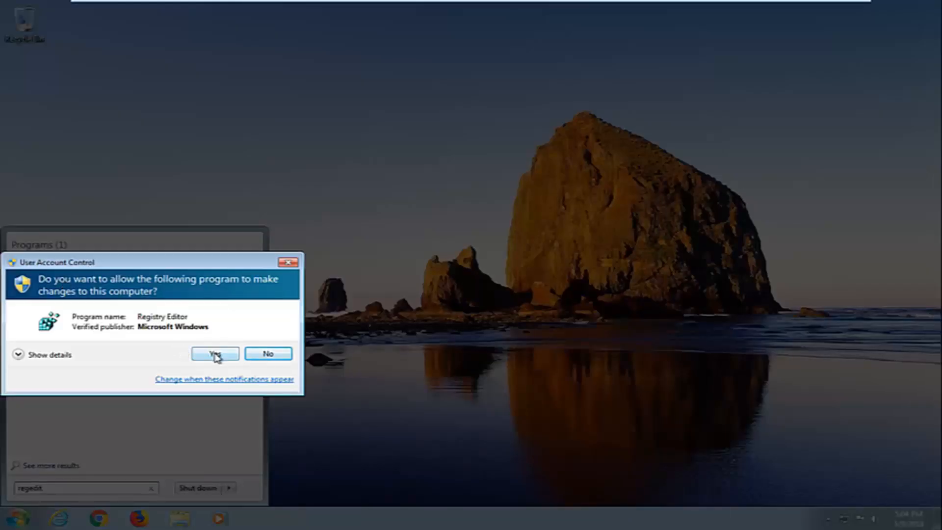
pyautogui.click(214, 353)
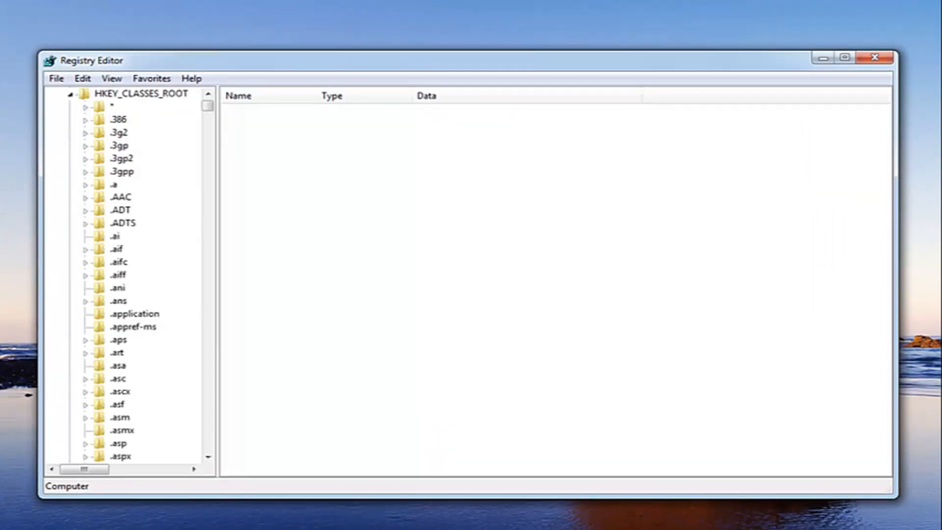
pyautogui.moveTo(217, 131)
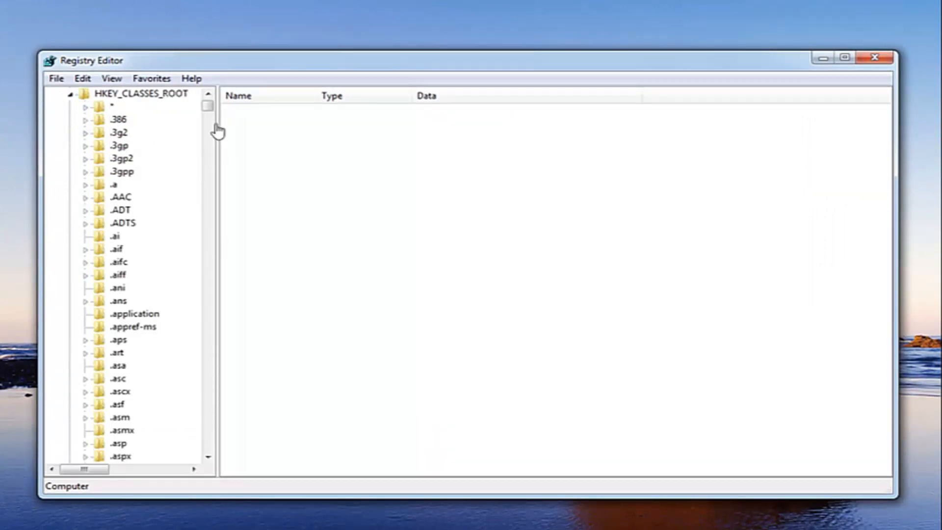
# Select the .exe key under HKEY_CLASSES_ROOT to show its default value exefile.
pyautogui.scroll(-3)
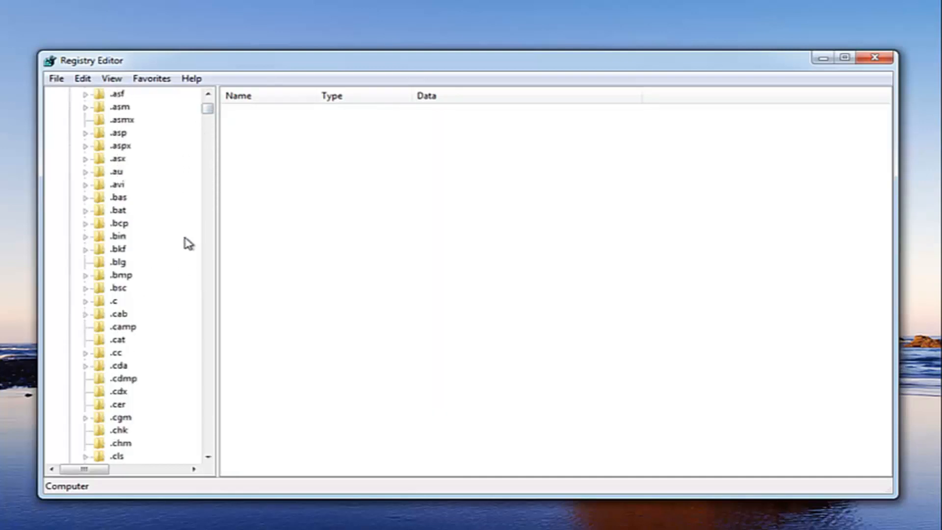
pyautogui.scroll(-3)
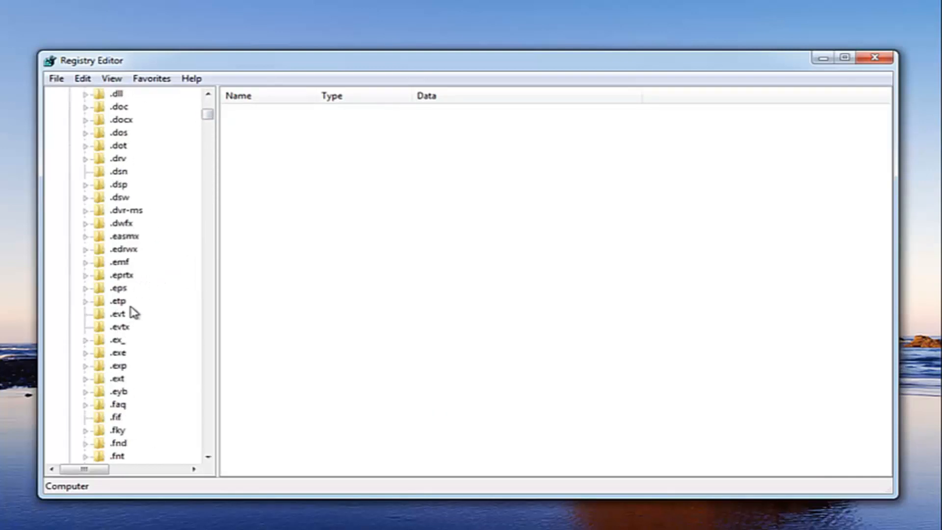
pyautogui.click(113, 353)
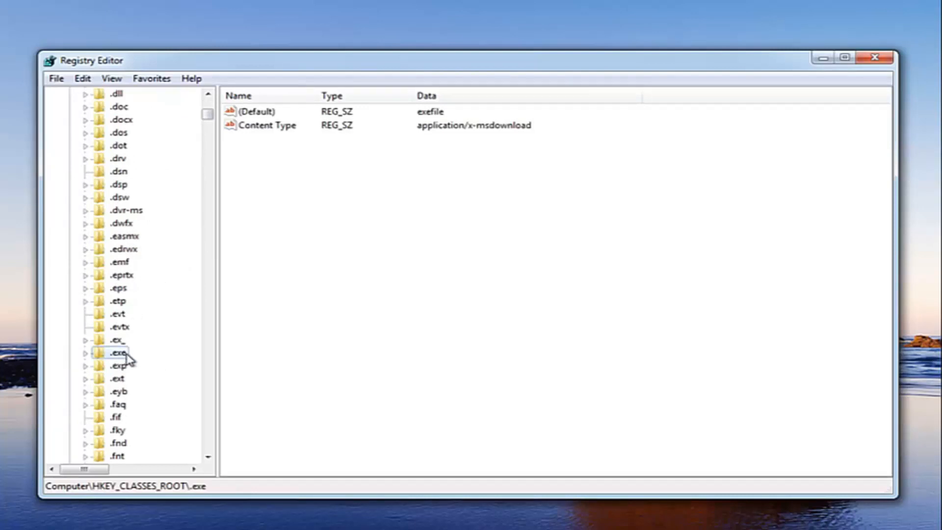
pyautogui.moveTo(124, 368)
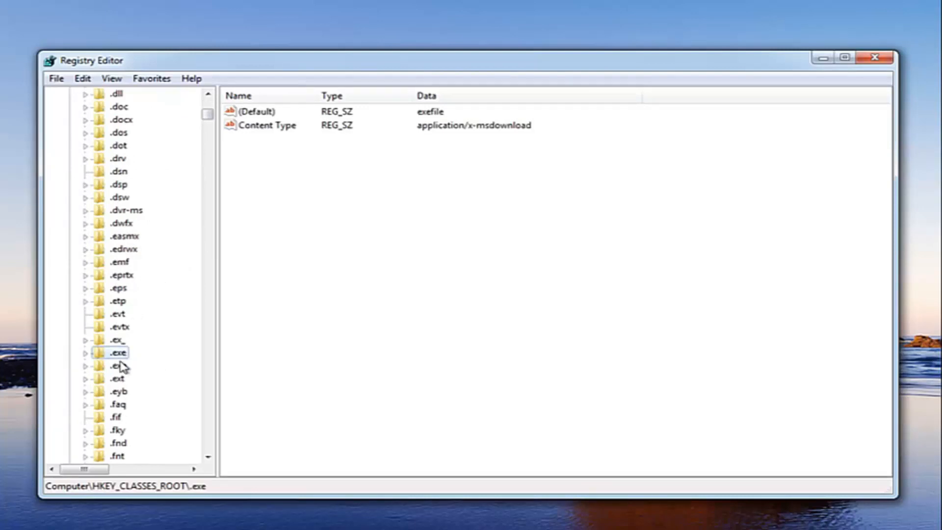
pyautogui.moveTo(259, 122)
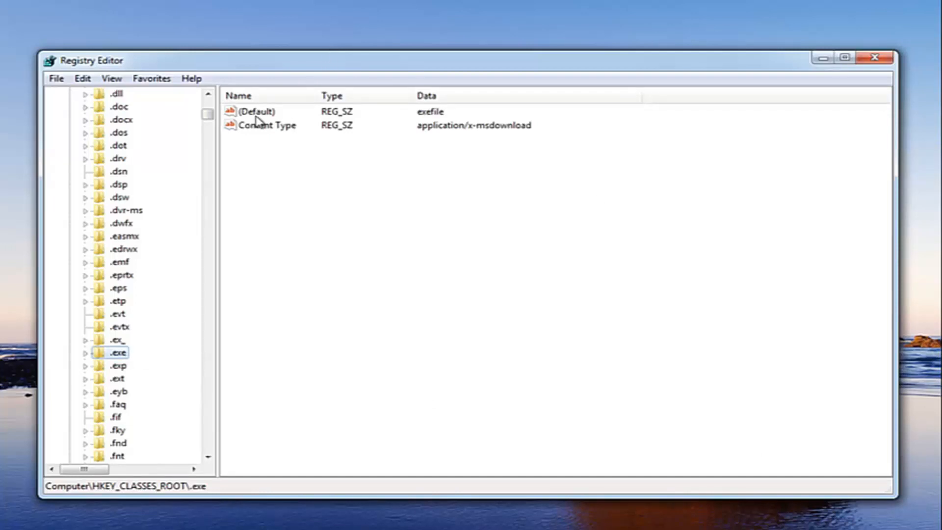
pyautogui.rightClick(253, 112)
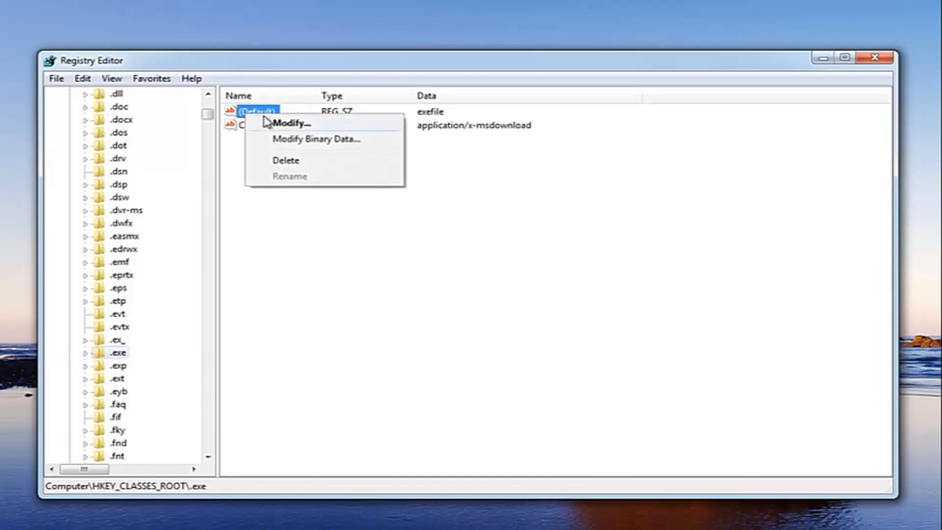
pyautogui.click(295, 124)
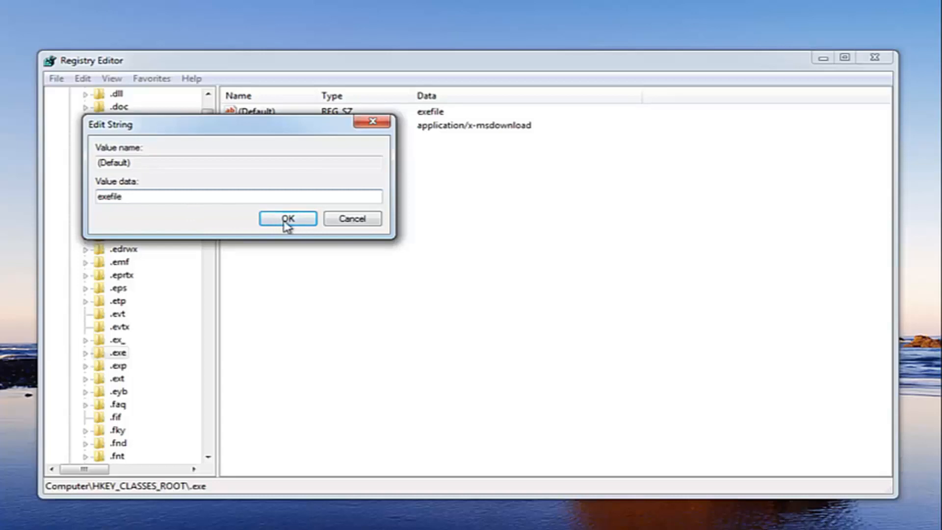
pyautogui.click(288, 218)
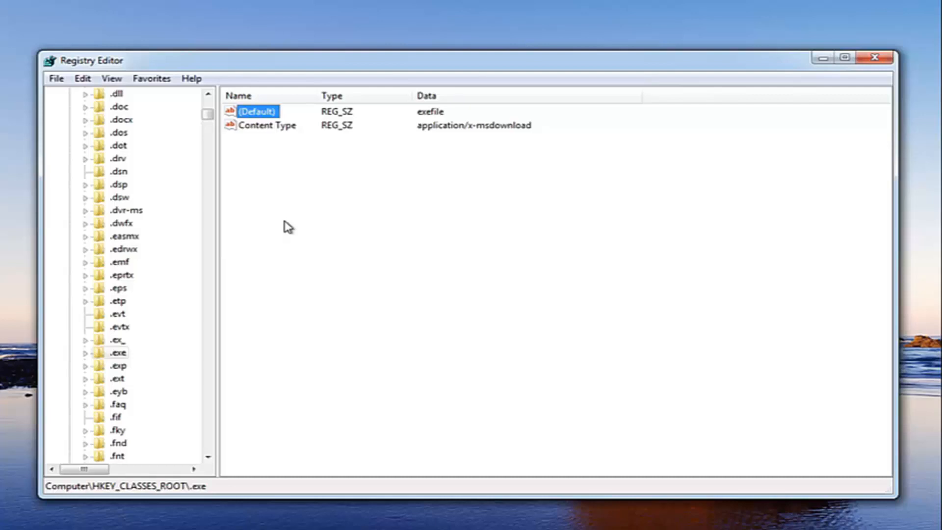
pyautogui.moveTo(208, 119)
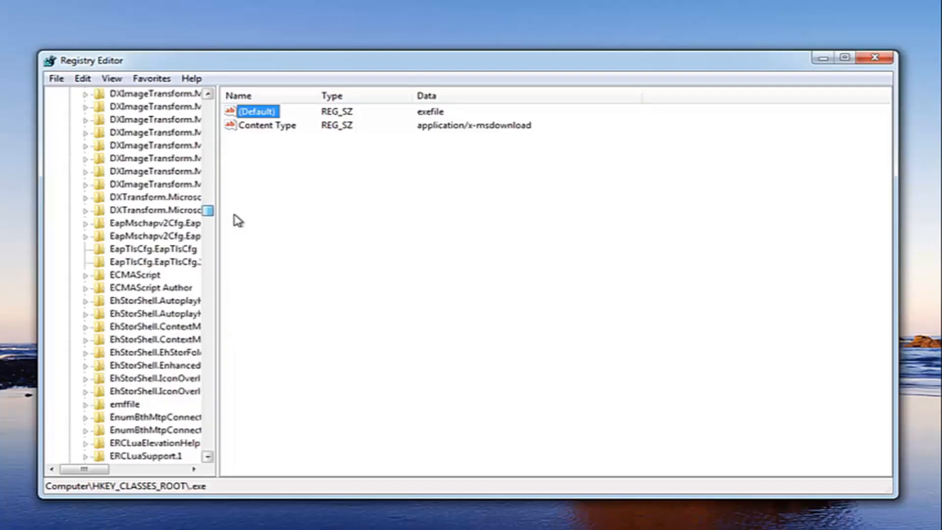
# Select the exefile key under HKEY_CLASSES_ROOT, showing default value Application.
pyautogui.scroll(-3)
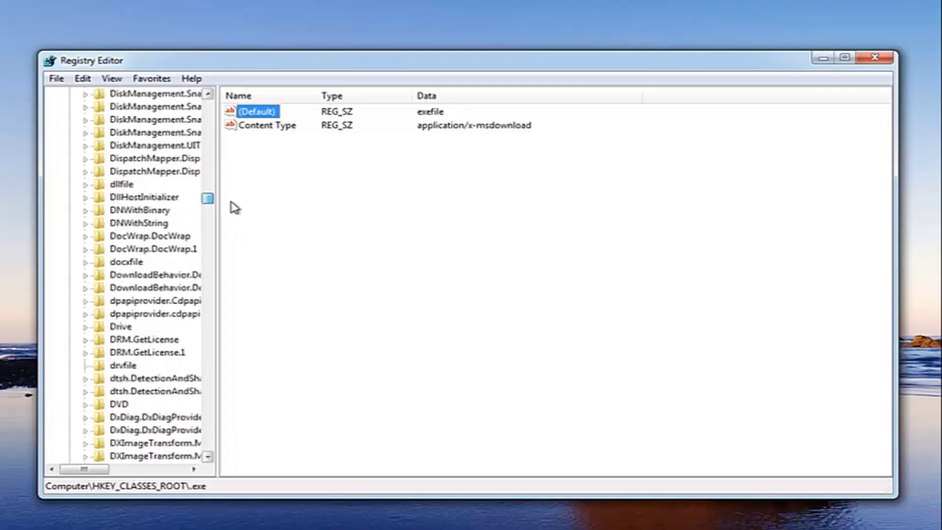
pyautogui.scroll(-3)
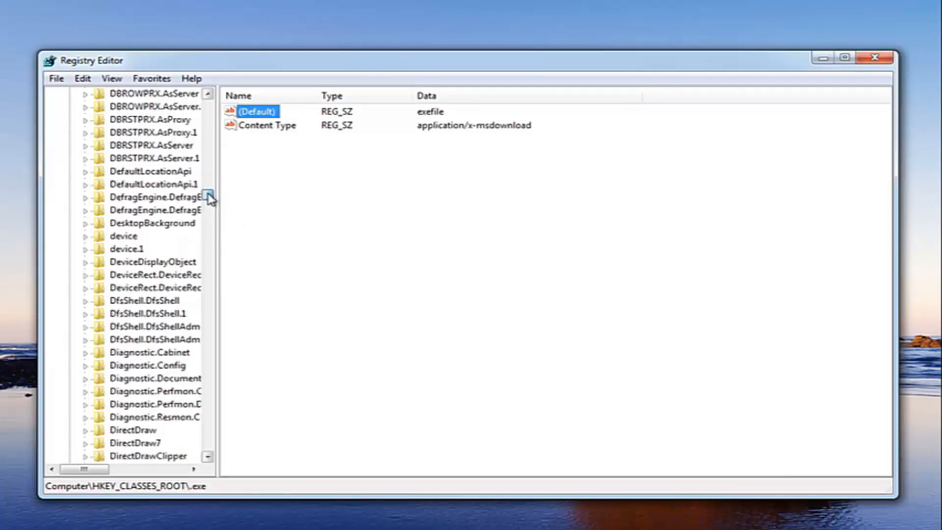
pyautogui.scroll(-3)
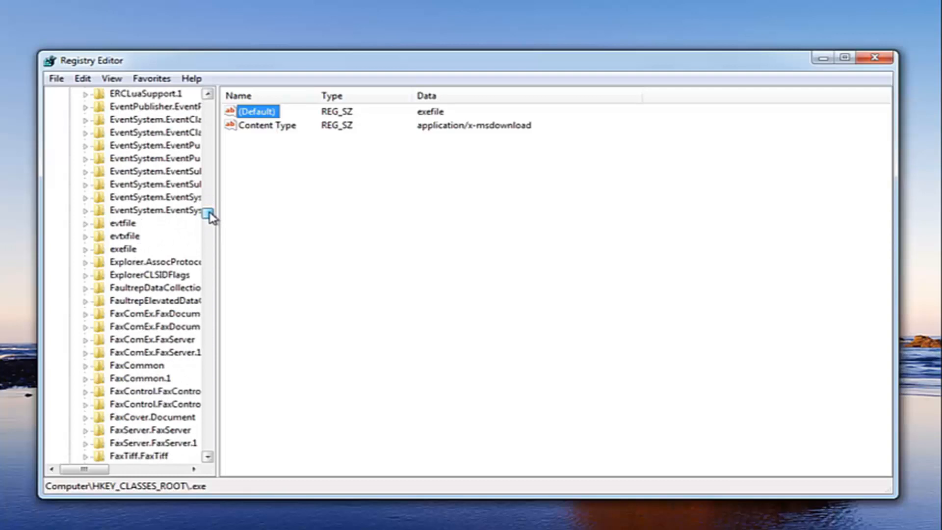
pyautogui.click(125, 249)
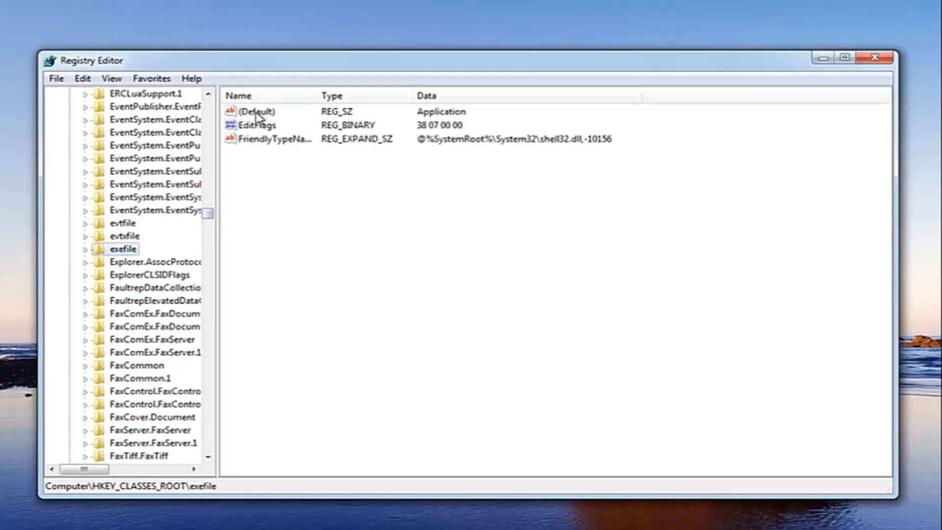
pyautogui.moveTo(259, 122)
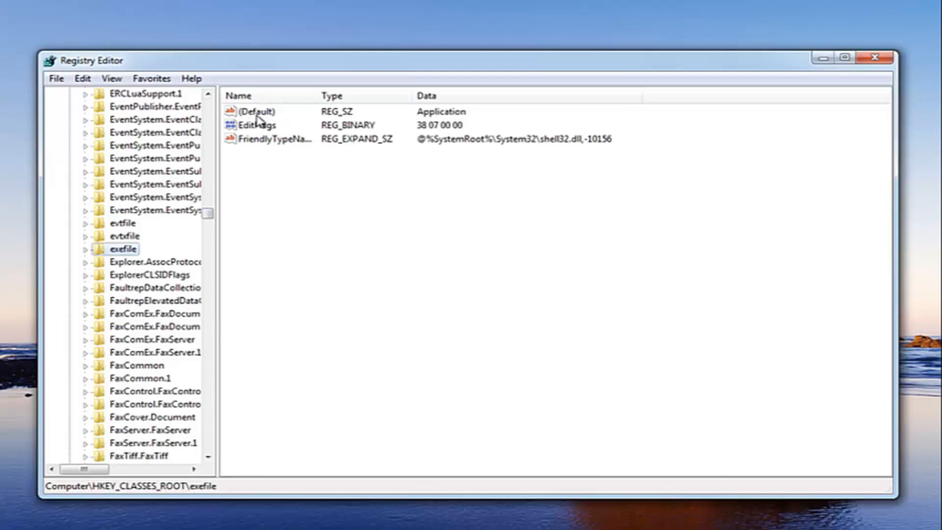
# Change the exefile (Default) value data from Application to "%1"%*.
pyautogui.doubleClick(258, 111)
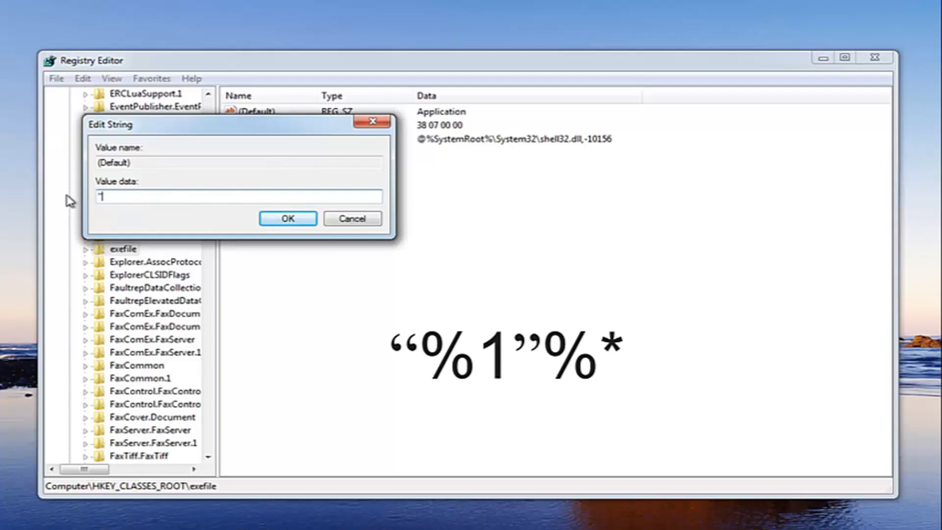
pyautogui.write('"%*')
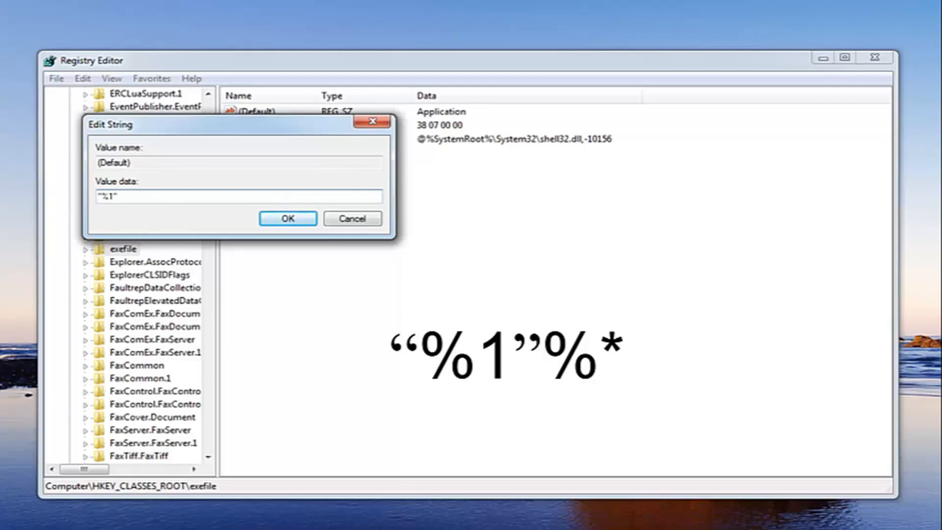
pyautogui.write('%*')
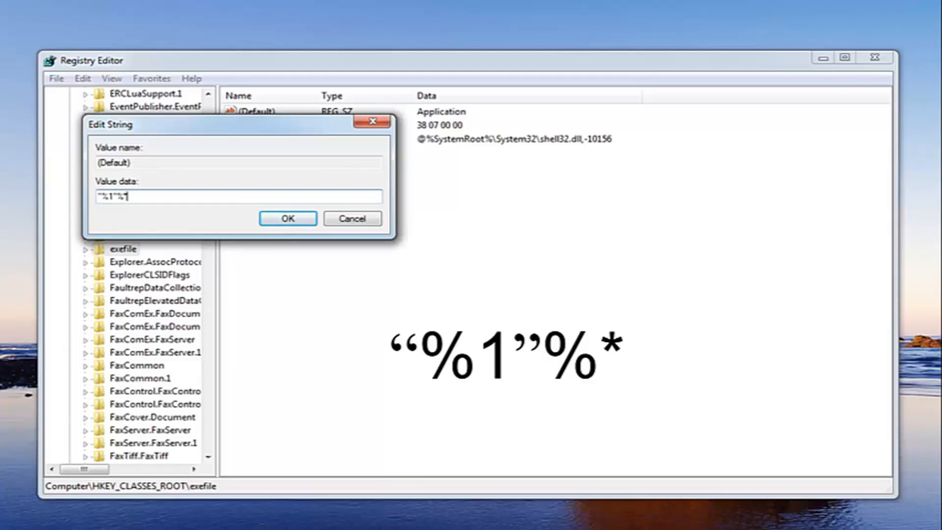
pyautogui.moveTo(70, 199)
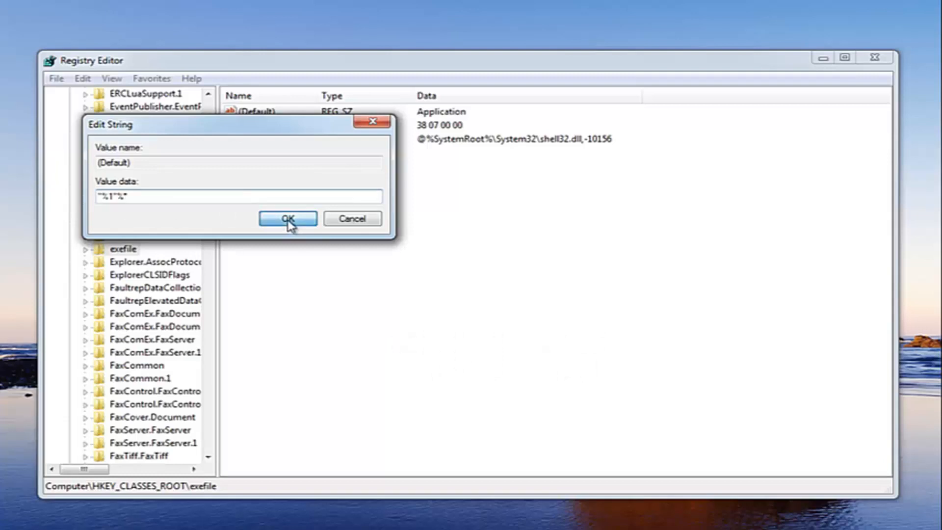
pyautogui.click(287, 218)
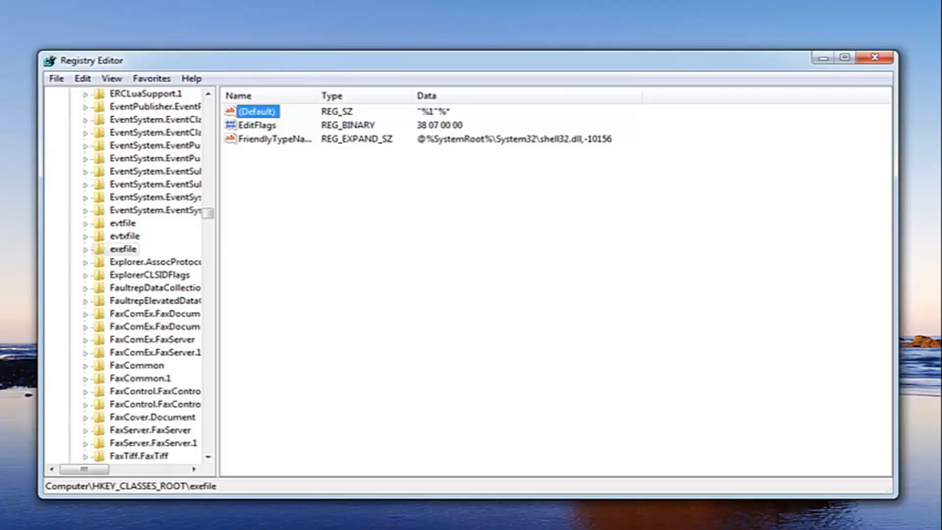
pyautogui.moveTo(87, 256)
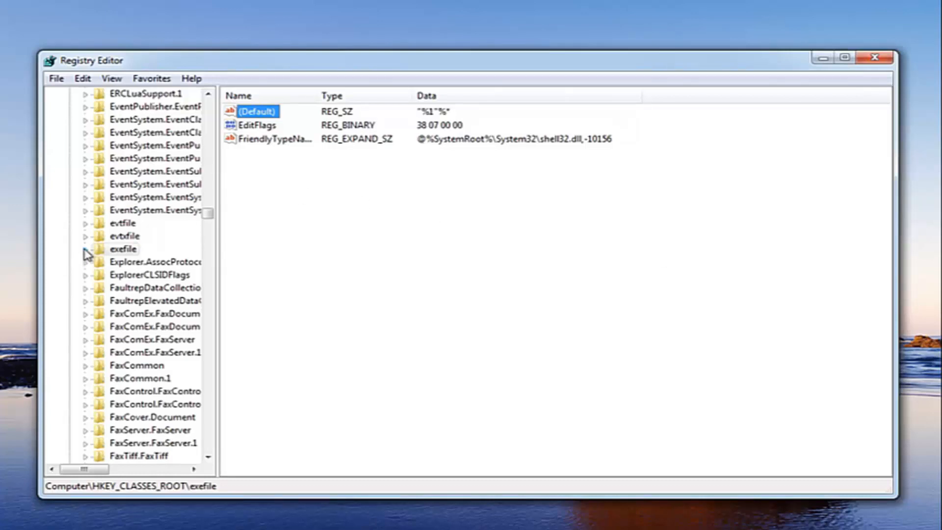
# Expand exefile, shell and open in the tree to reveal the command subkey.
pyautogui.click(87, 249)
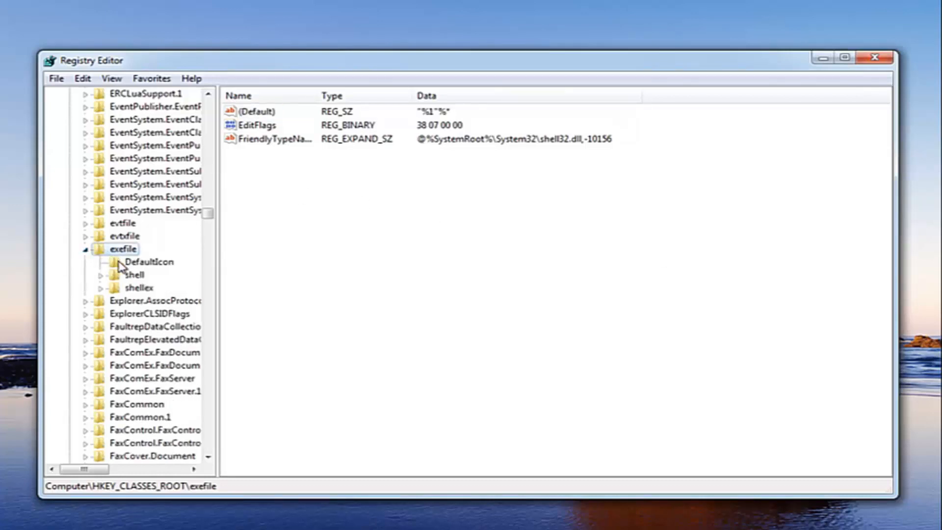
pyautogui.click(100, 275)
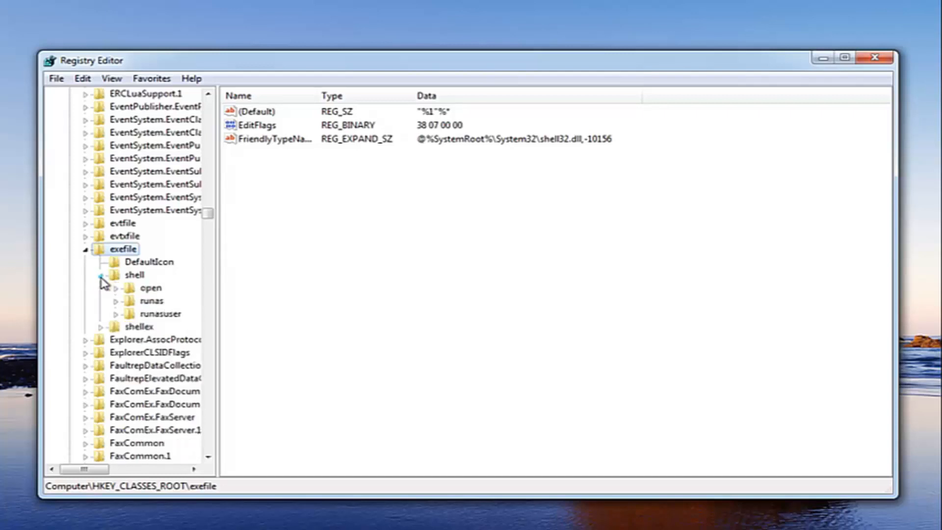
pyautogui.moveTo(106, 282)
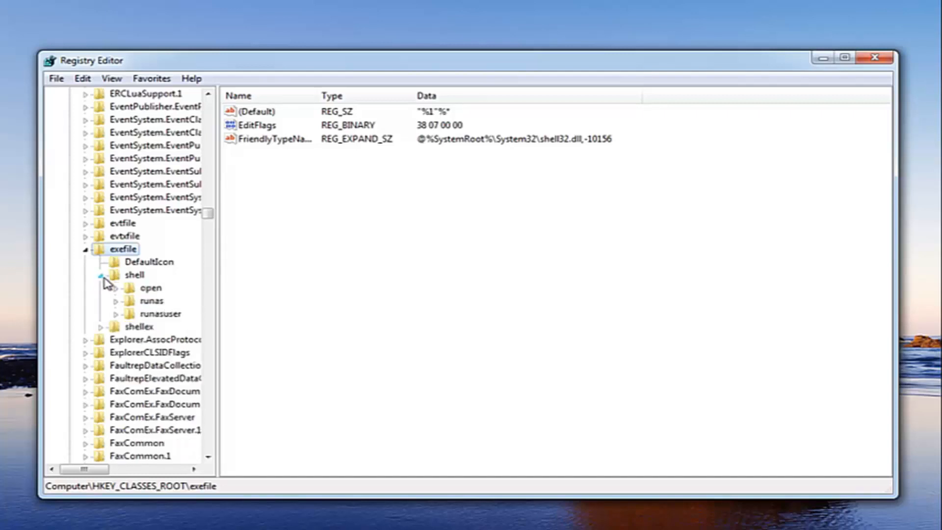
pyautogui.click(116, 287)
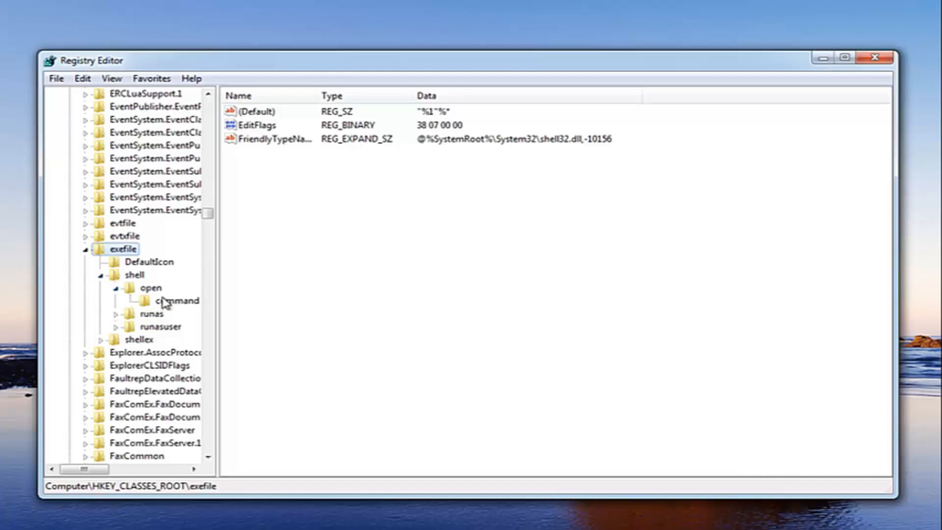
# Edit the exefile\shell\open (Default) value, entering "%1"%* as value data.
pyautogui.click(150, 287)
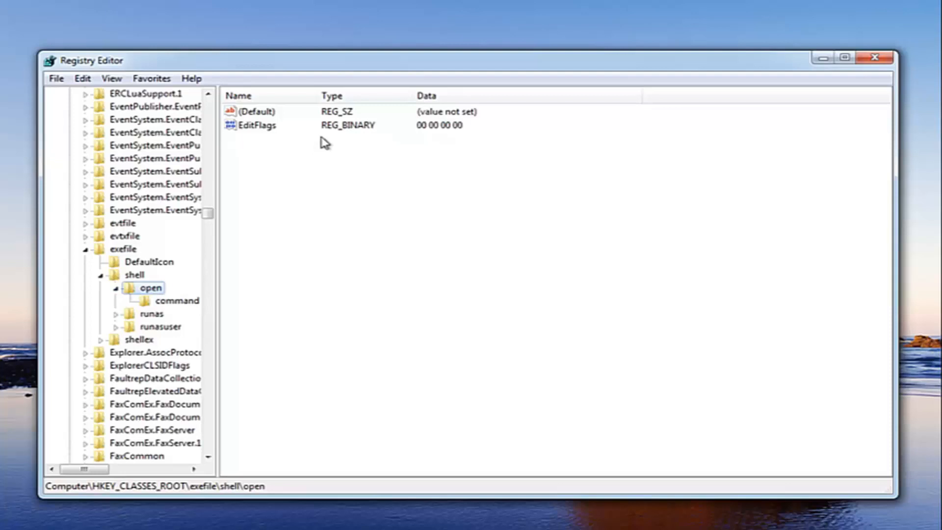
pyautogui.moveTo(257, 124)
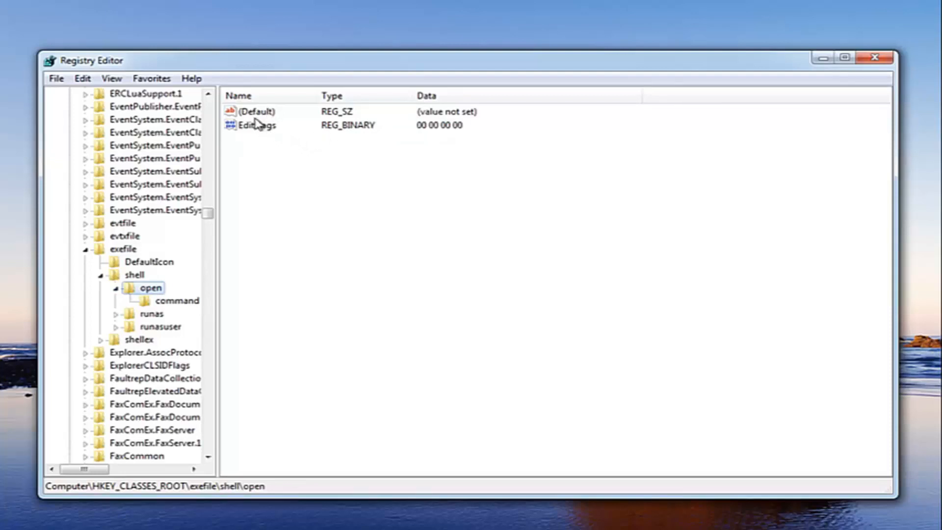
pyautogui.doubleClick(258, 111)
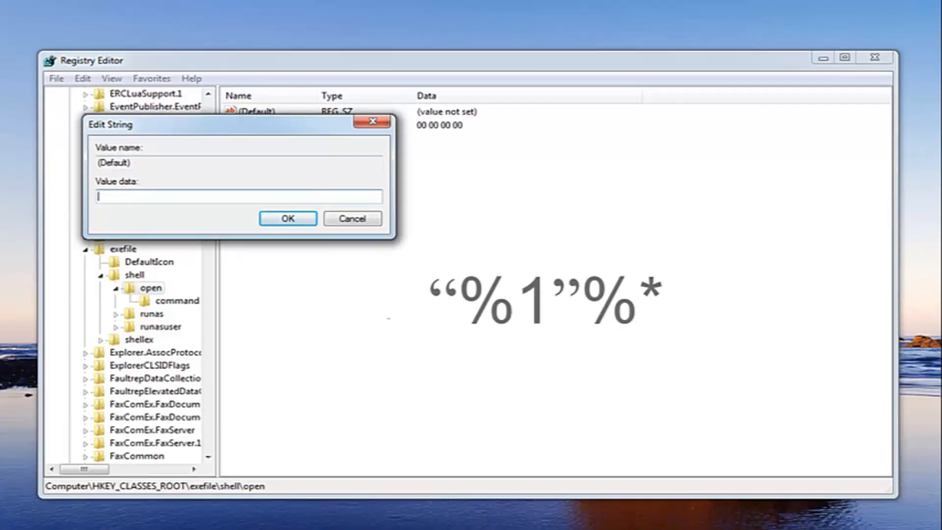
pyautogui.write('""')
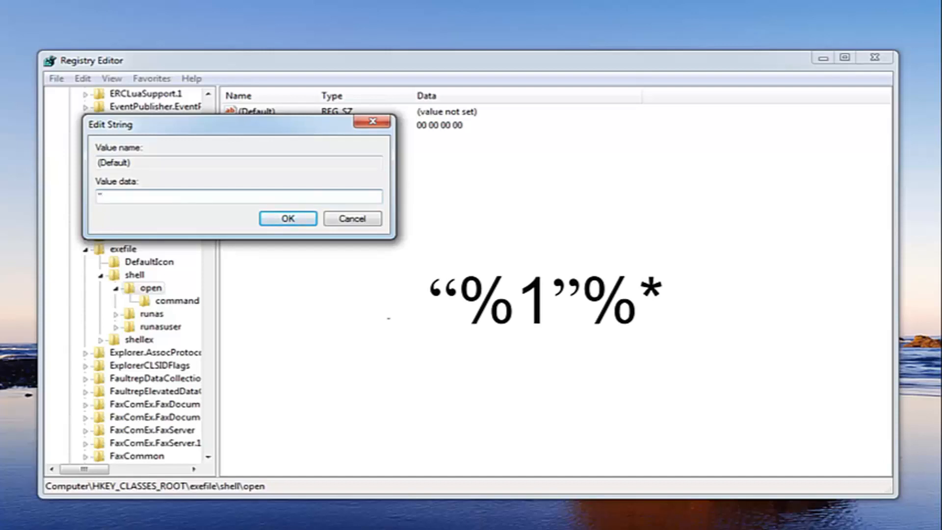
pyautogui.write('1')
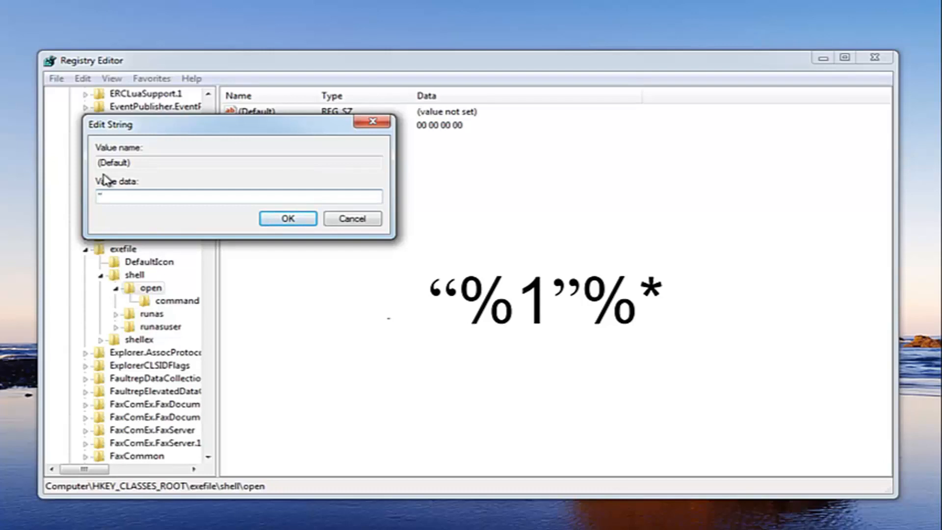
pyautogui.write('%')
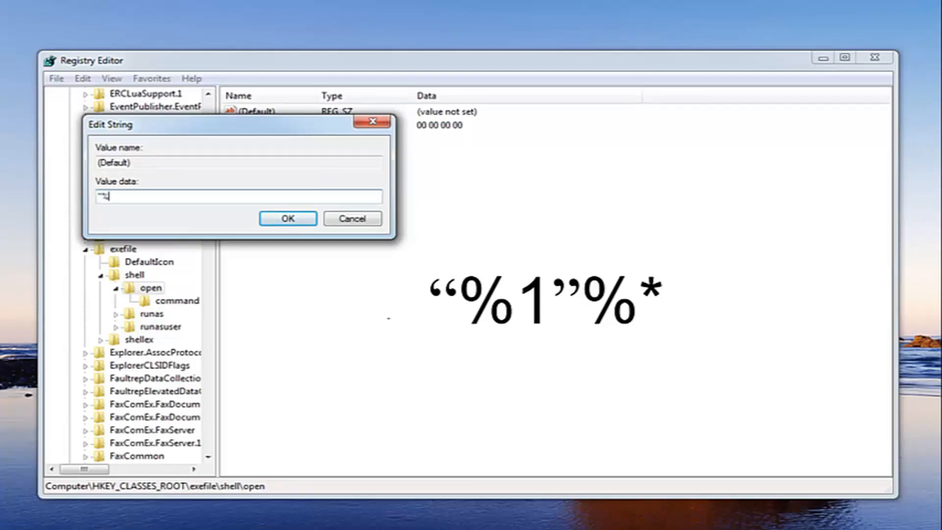
pyautogui.write('1"%*')
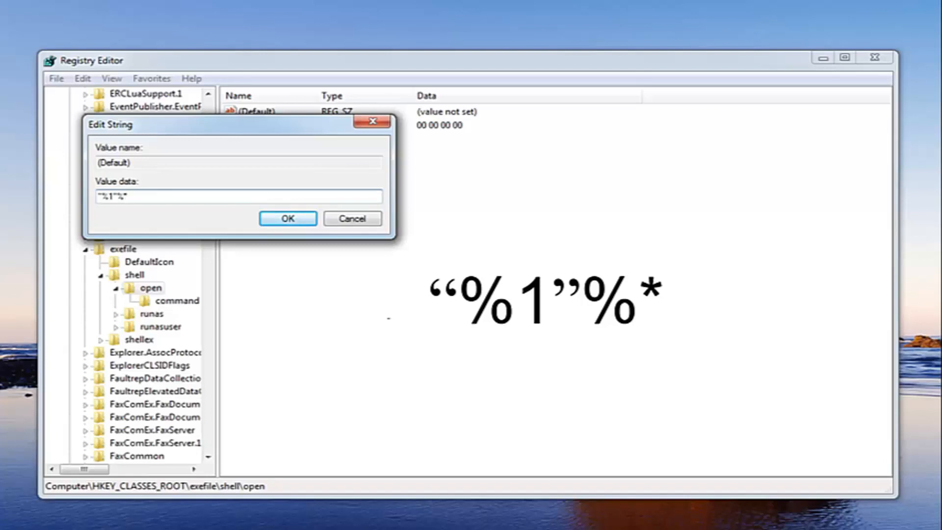
# Confirm the Edit String dialog so open's default value is saved as "%1"%*.
pyautogui.click(287, 218)
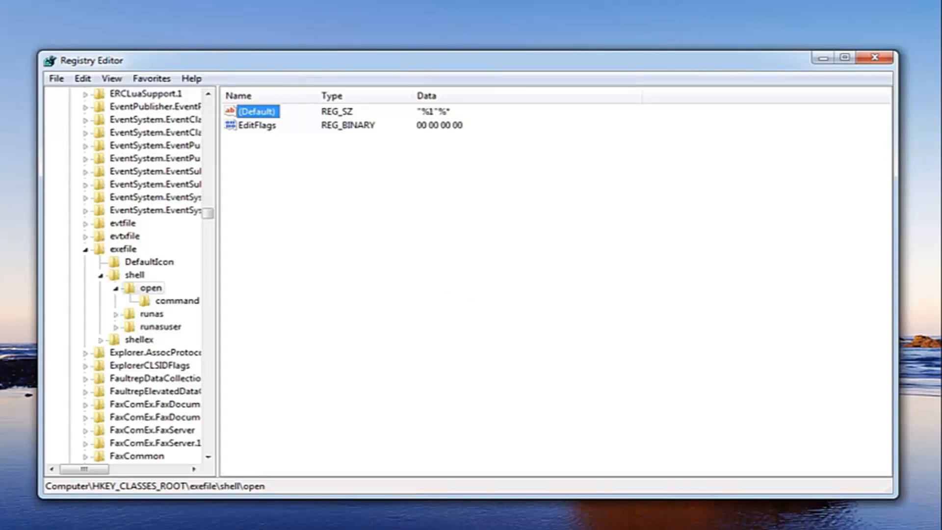
pyautogui.moveTo(243, 66)
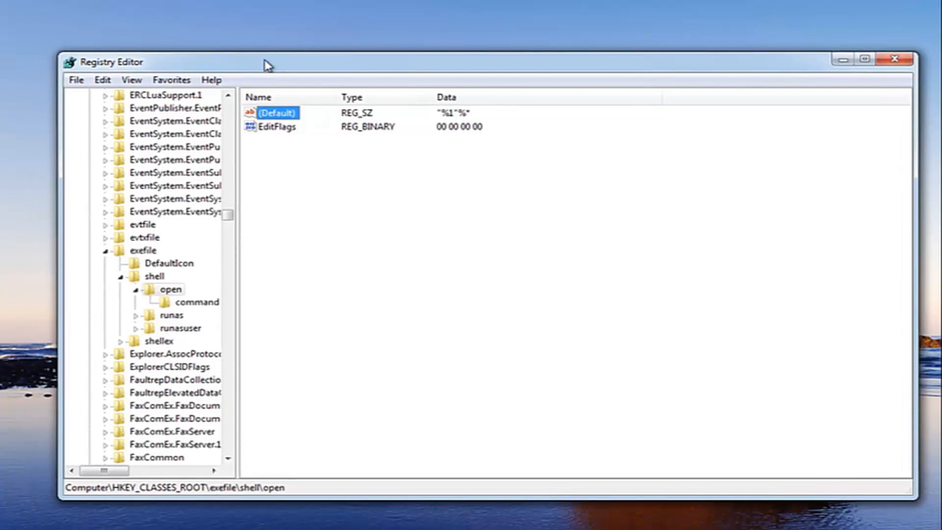
pyautogui.moveTo(102, 80)
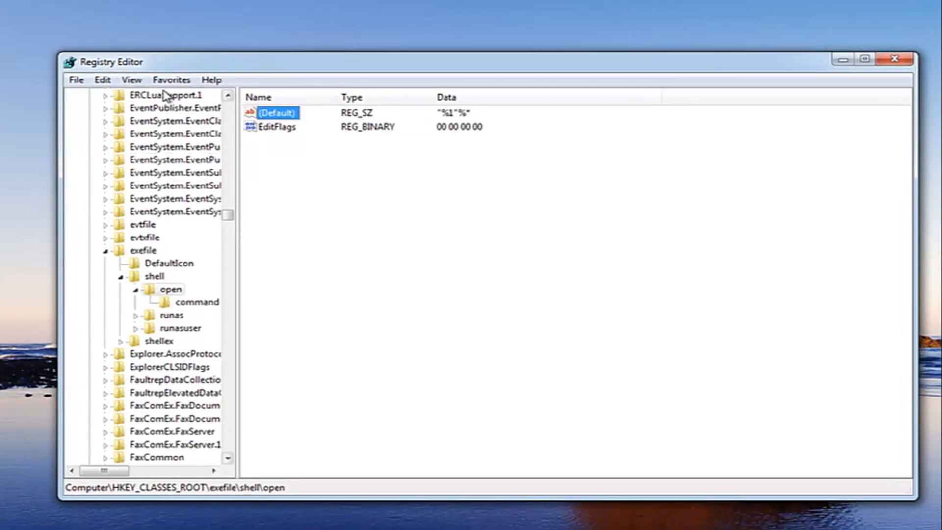
# Export a registry backup via File > Export to a chosen location.
pyautogui.click(78, 80)
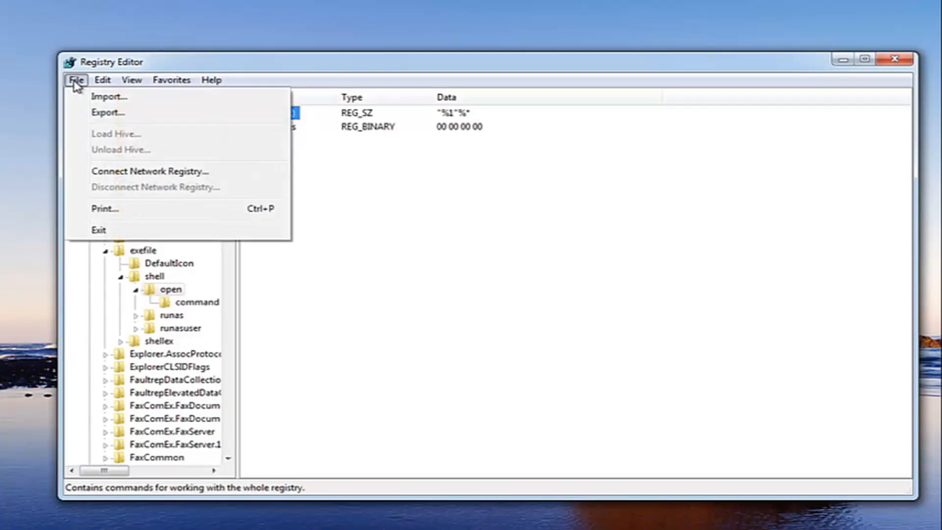
pyautogui.click(106, 112)
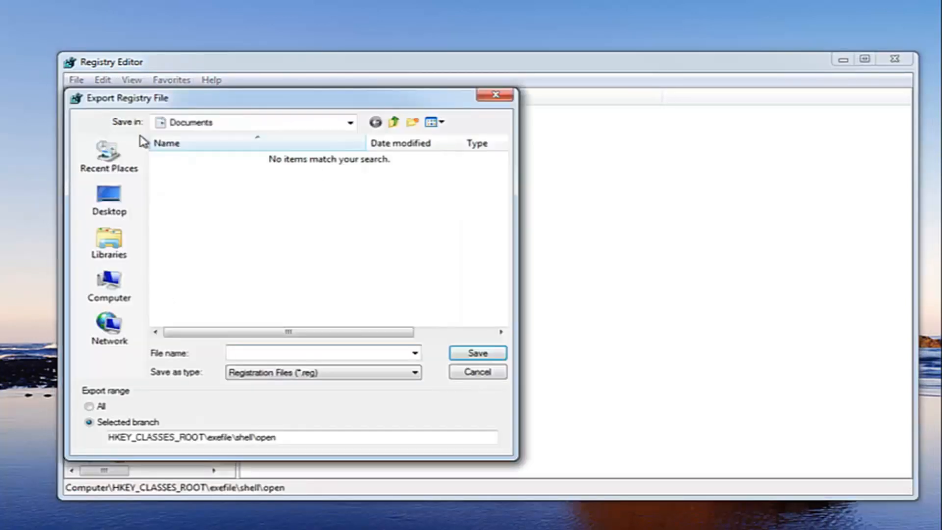
pyautogui.click(108, 198)
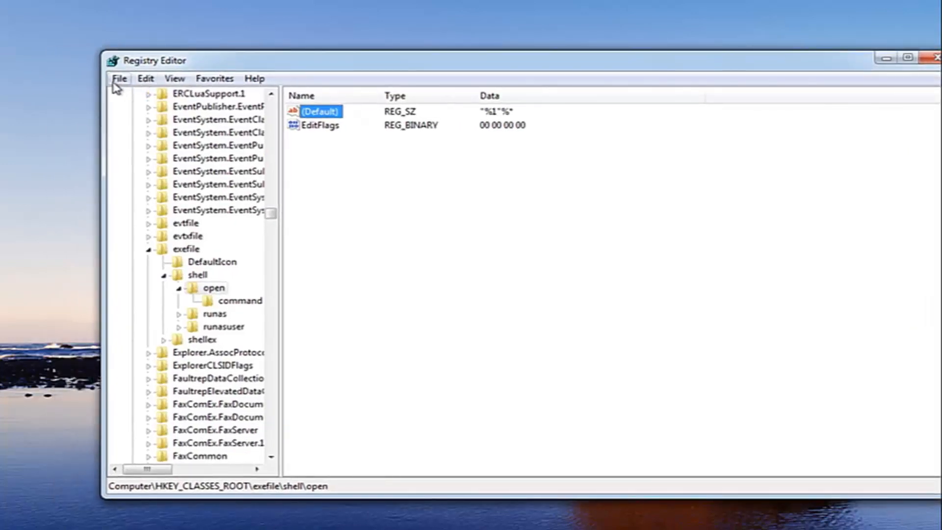
# Import backup.reg via File > Import and dismiss the success message.
pyautogui.click(120, 79)
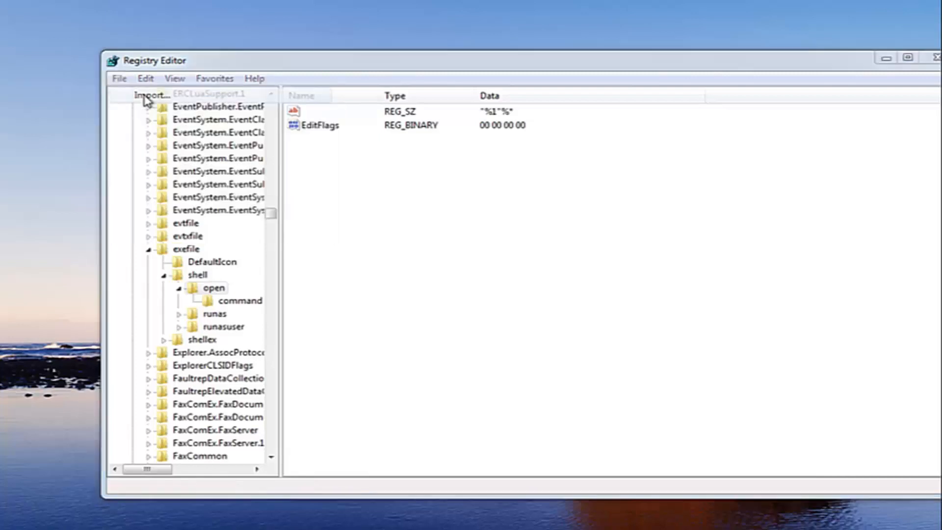
pyautogui.click(152, 93)
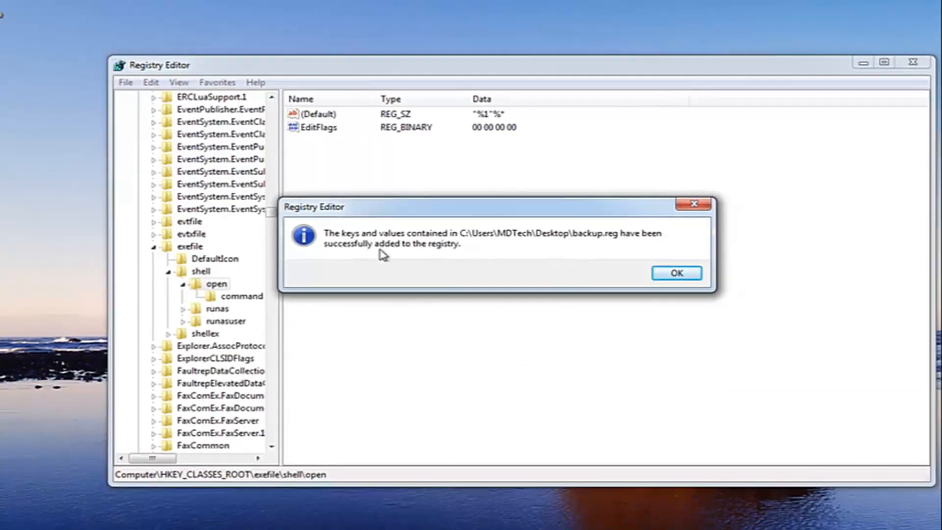
pyautogui.click(677, 272)
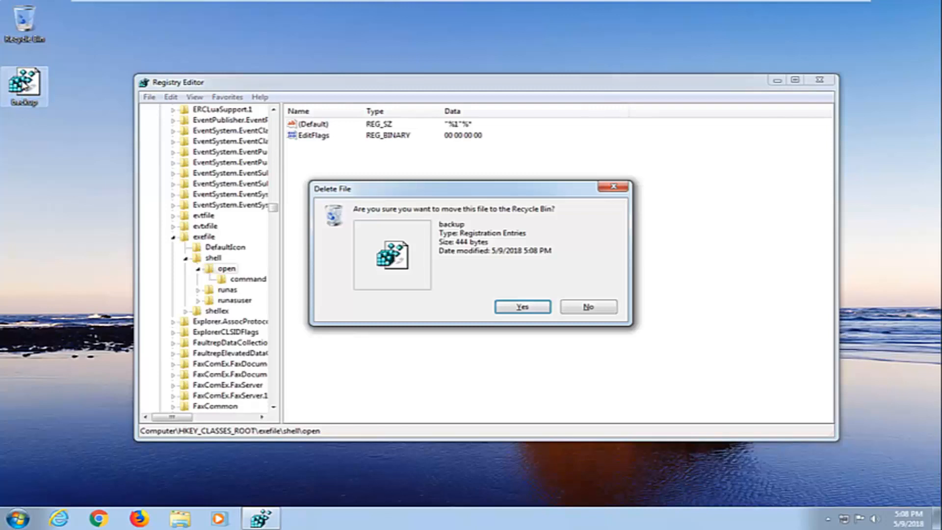
# Confirm deleting the backup file, then close Registry Editor.
pyautogui.click(522, 306)
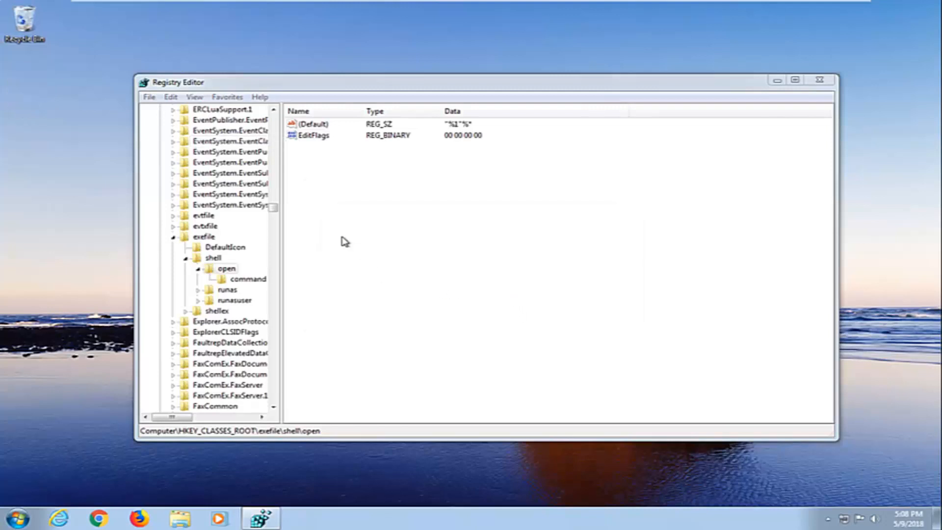
pyautogui.moveTo(795, 81)
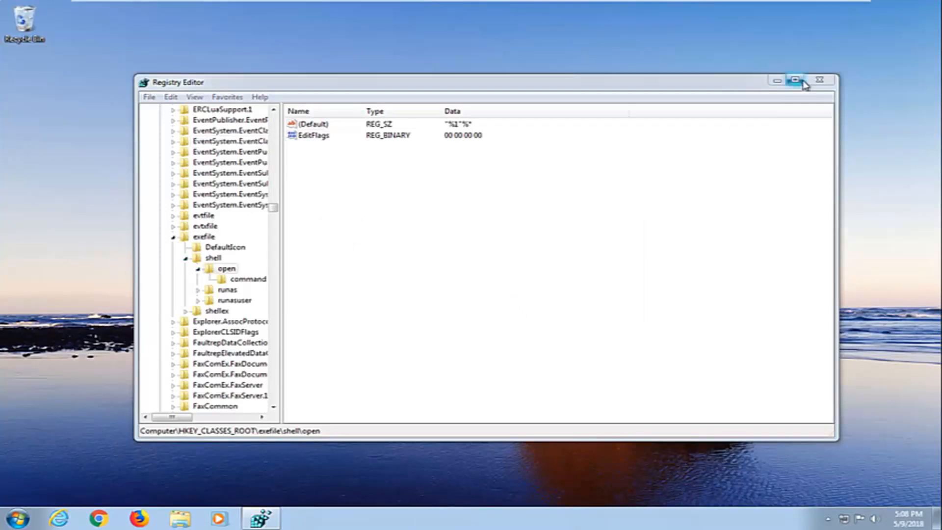
pyautogui.click(819, 80)
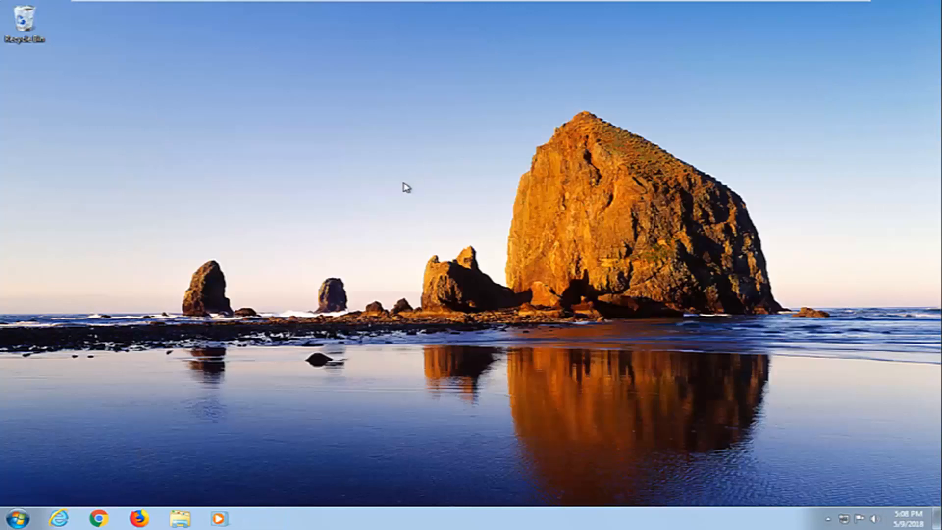